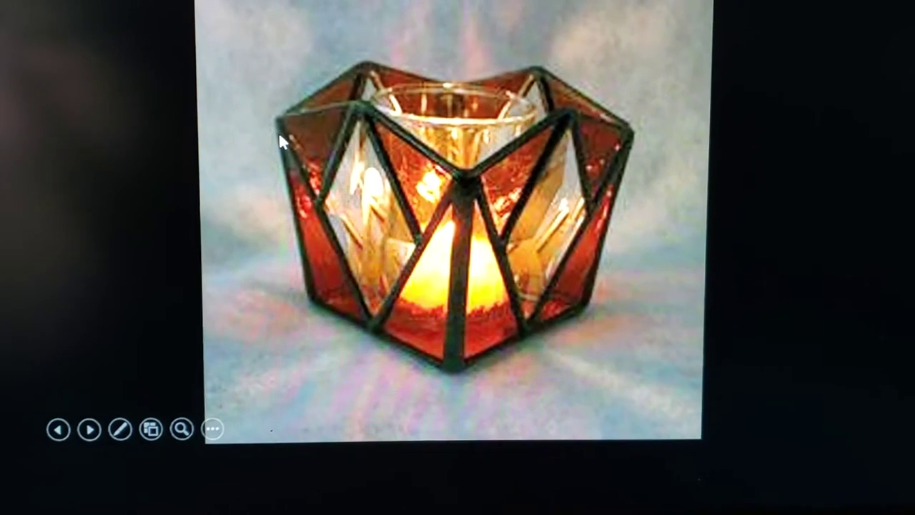
Step: Advance the slideshow to the purple crown-shaped stained glass candle holder photo
{"action": "left_click", "coordinate": [90, 431]}
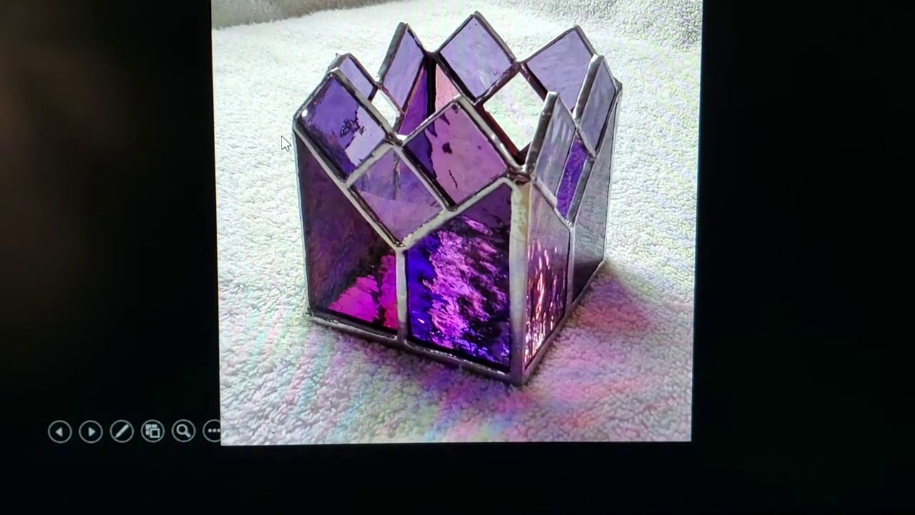